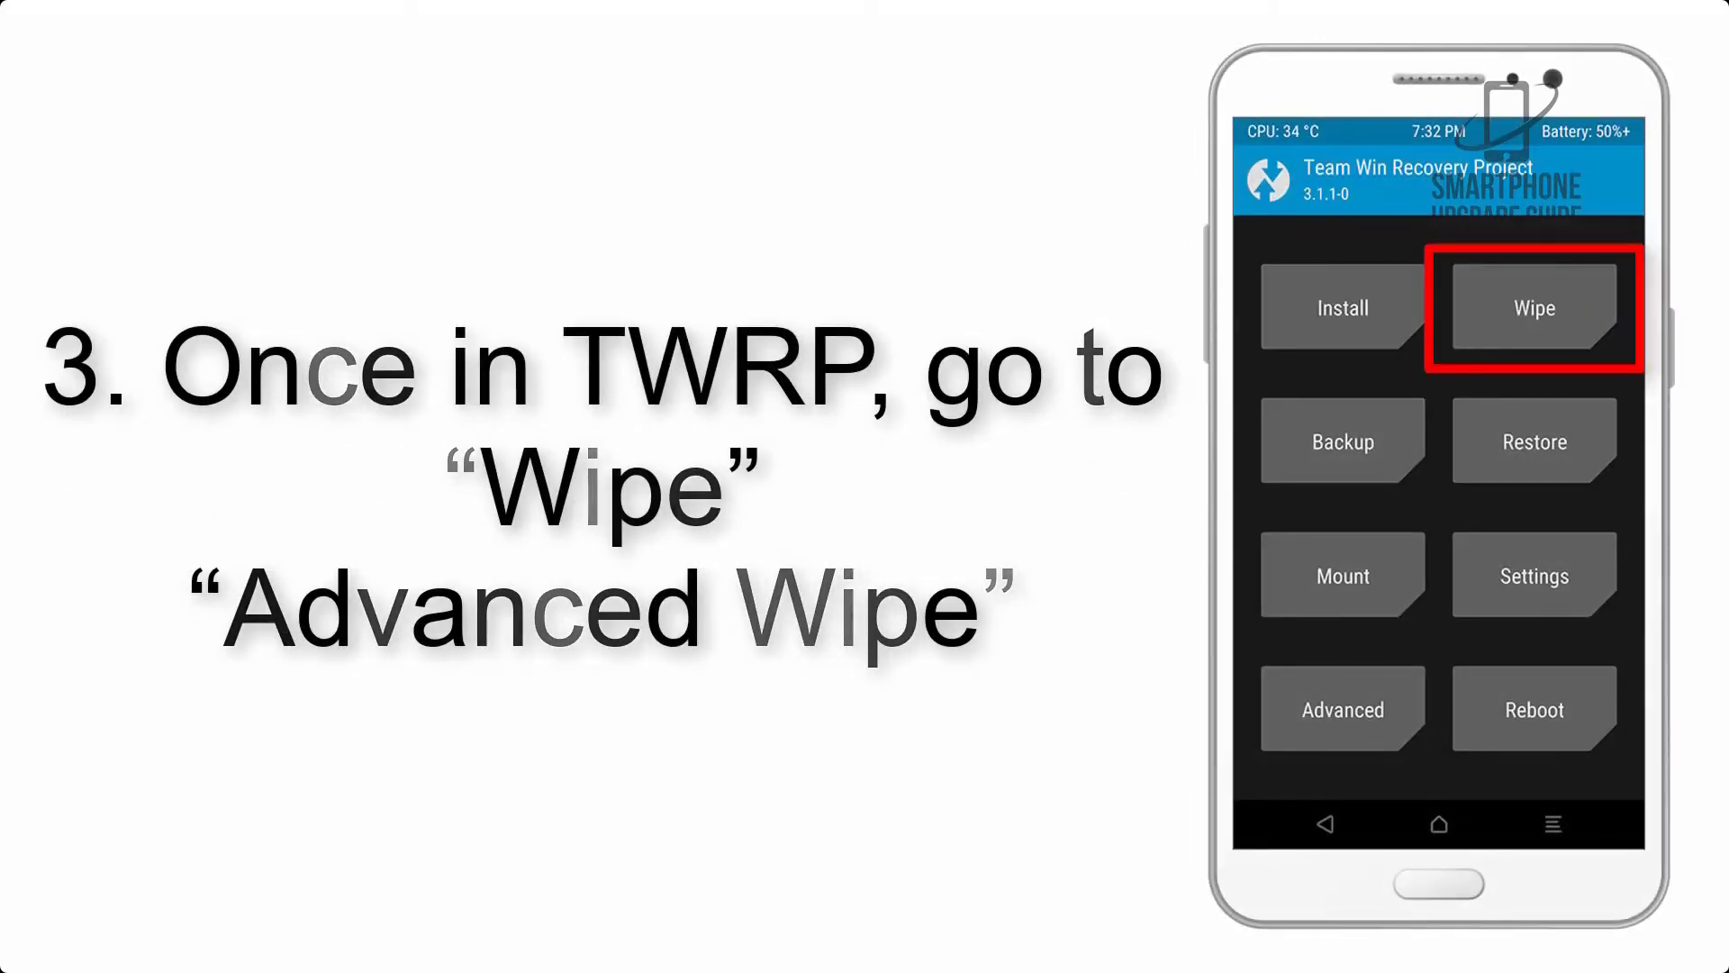
- Reach the Advanced Wipe screen listing Dalvik Cache, System, data and Cache partitions
{"action": "left_click", "coordinate": [1531, 306]}
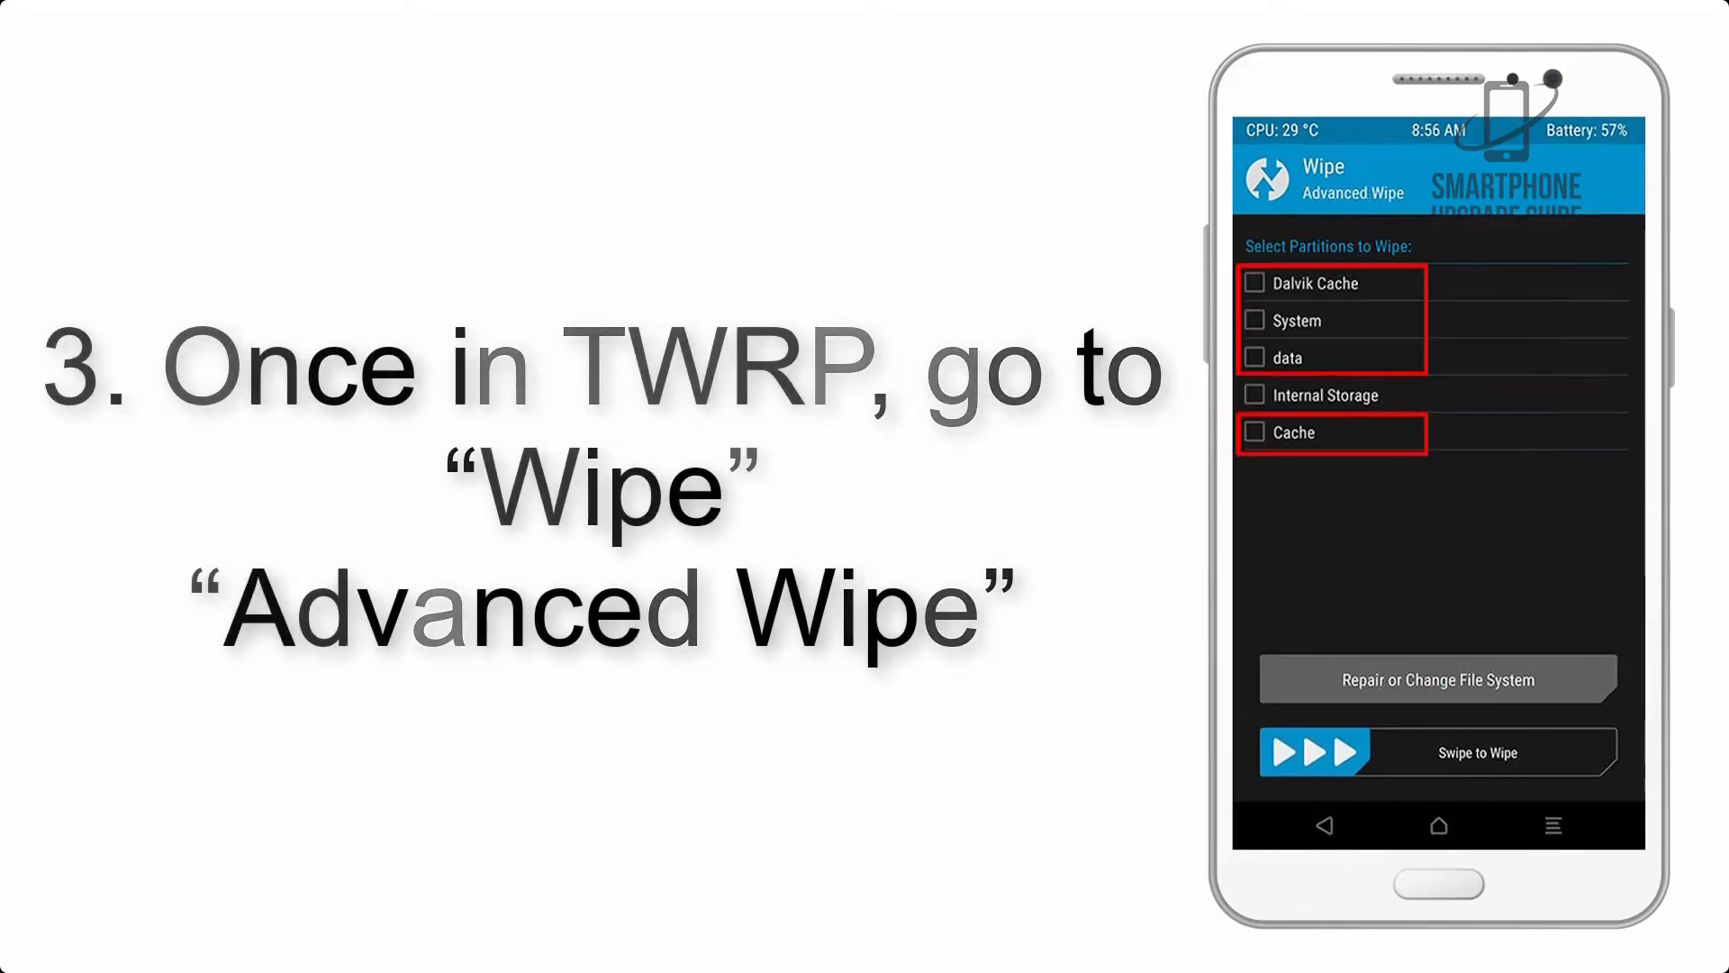